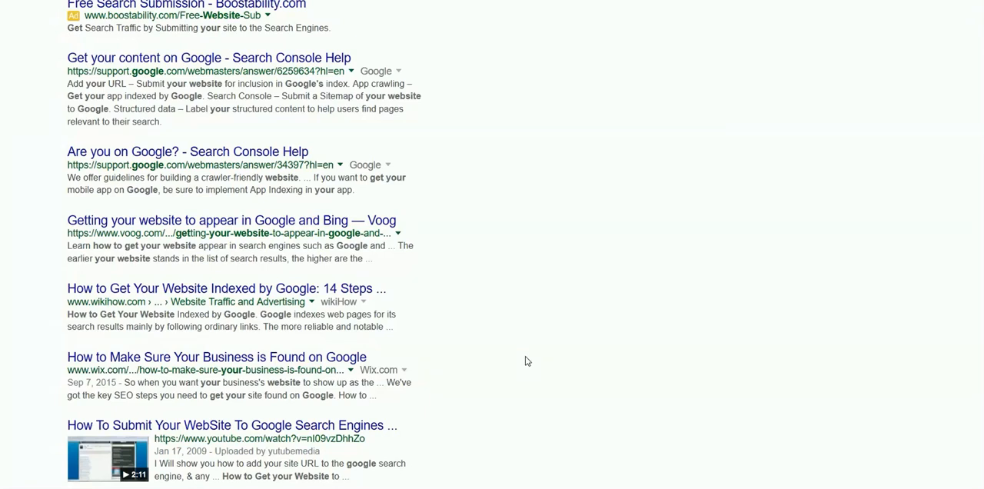
mouse_move(377, 433)
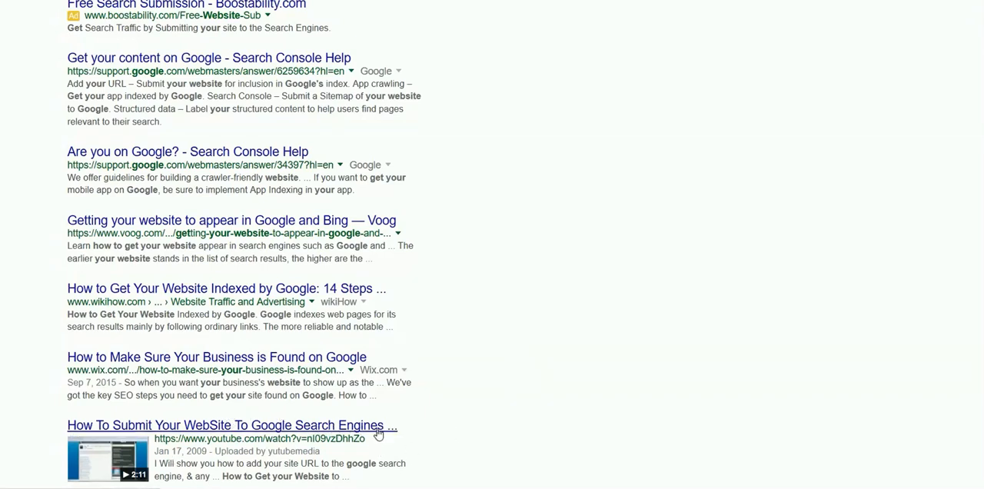
mouse_move(526, 394)
type("site:jacobdeboer.net")
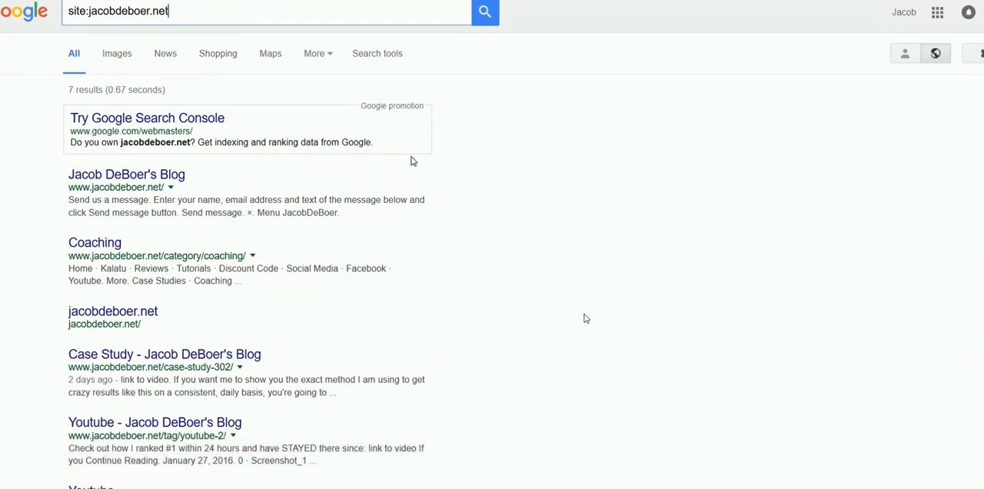
mouse_move(202, 173)
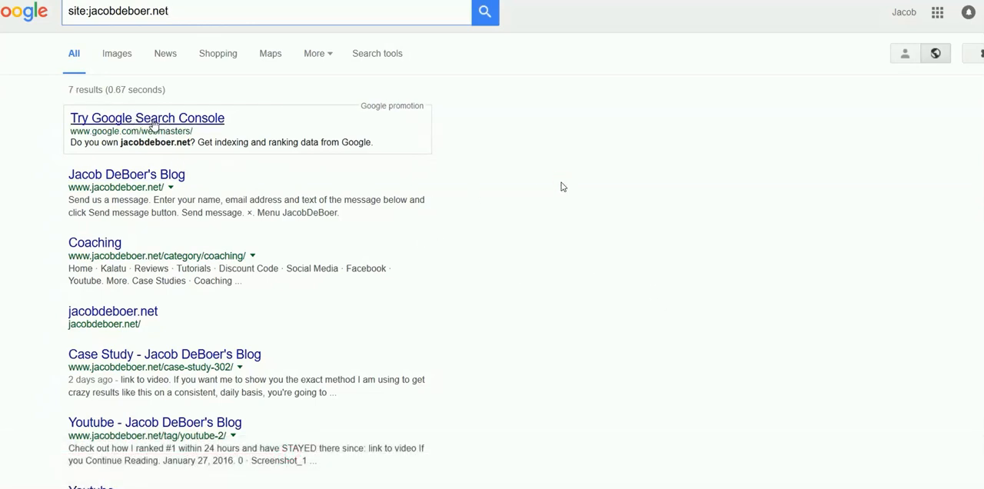
Follow the 'Try Google Search Console' link from the site:jacobdeboer.net results
left_click(147, 118)
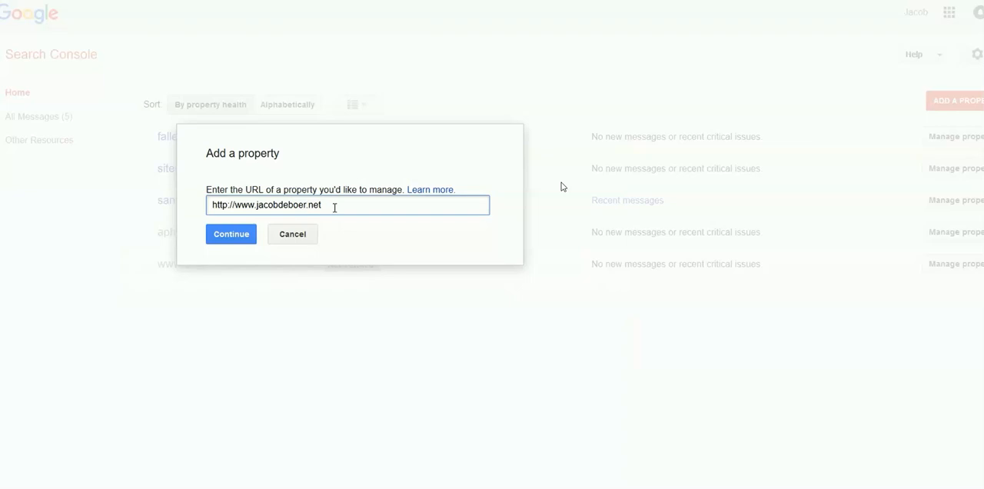
mouse_move(230, 233)
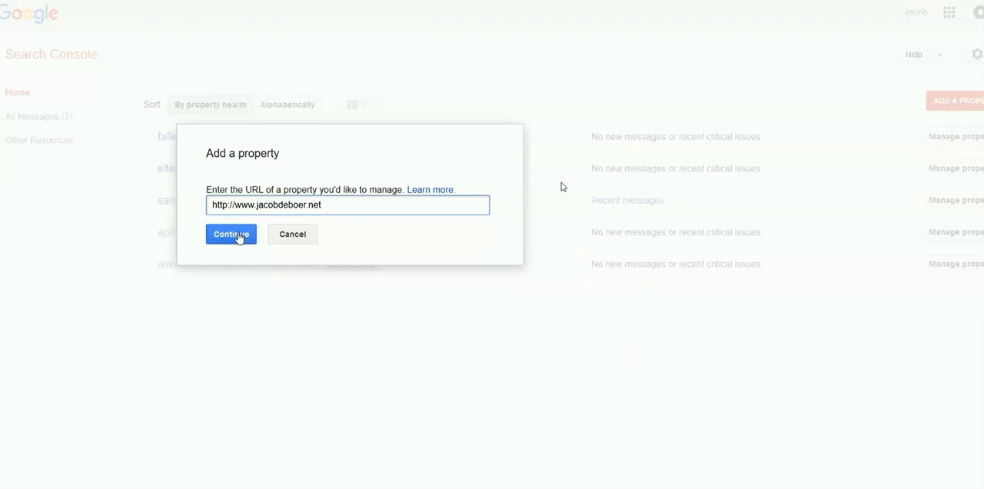
left_click(231, 235)
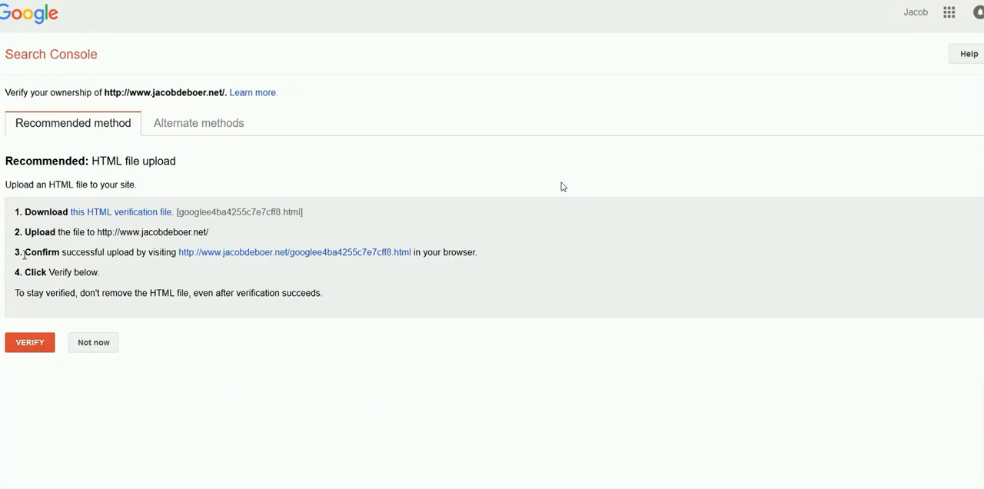
mouse_move(30, 343)
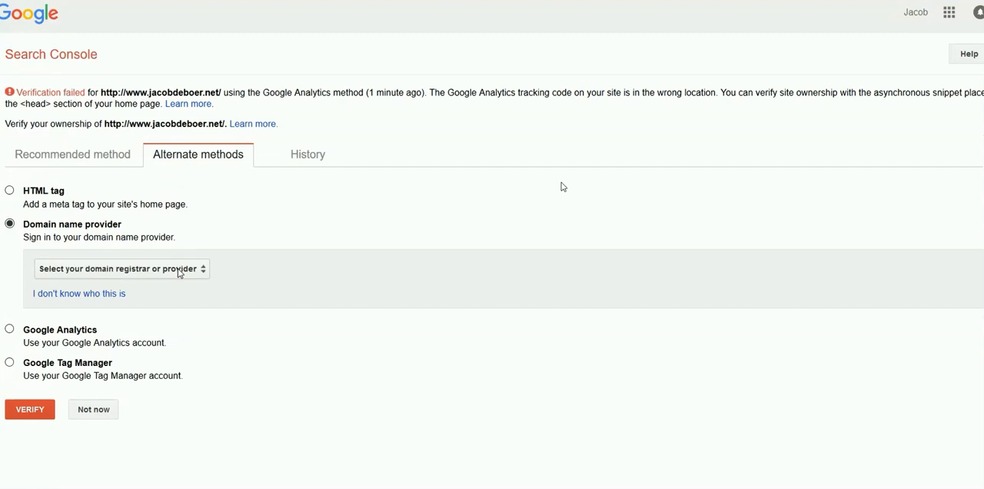
Choose Bluehost.com as the domain name provider and launch its verification tool
left_click(121, 268)
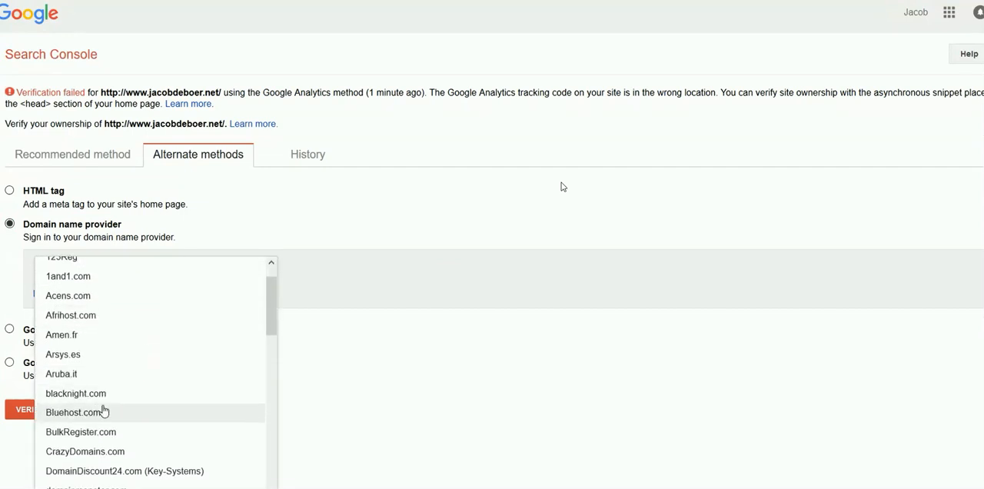
left_click(74, 412)
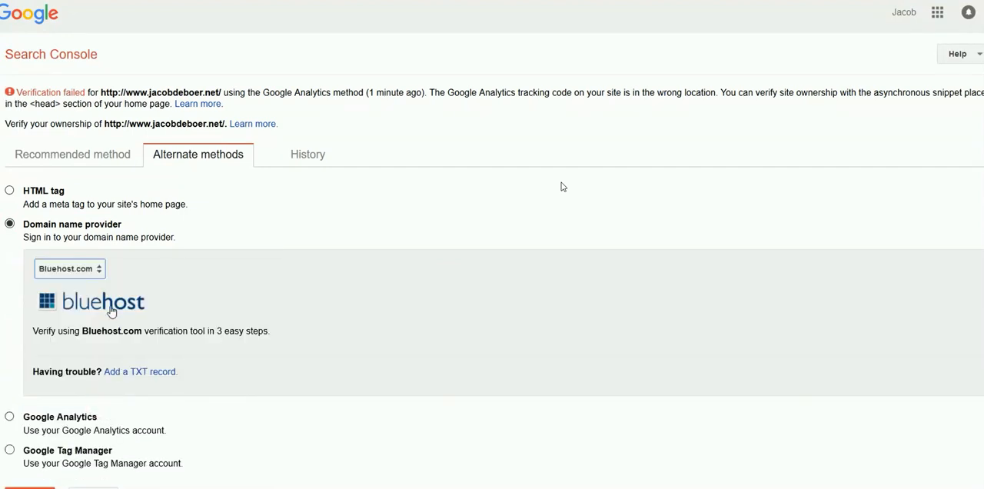
left_click(104, 300)
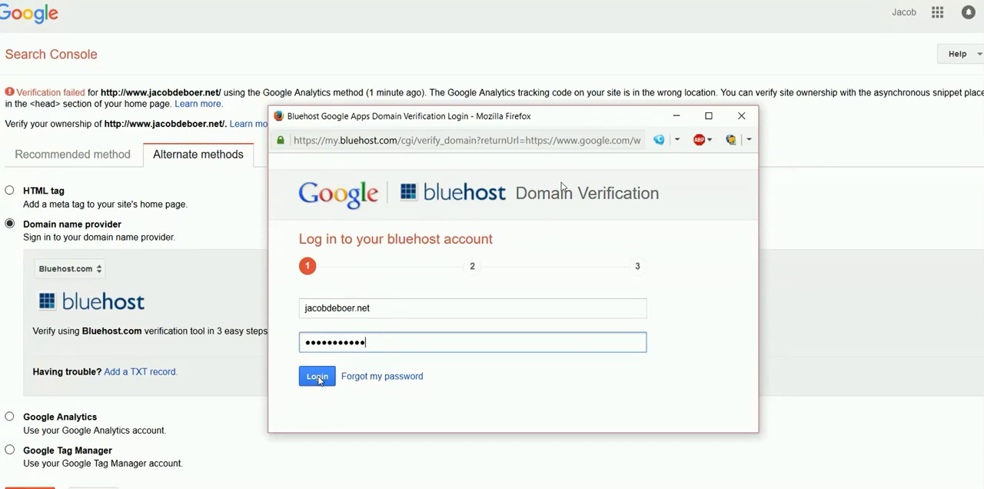
Log in to Bluehost, allow access, verify jacobdeboer.net, and return to Search Console
left_click(316, 376)
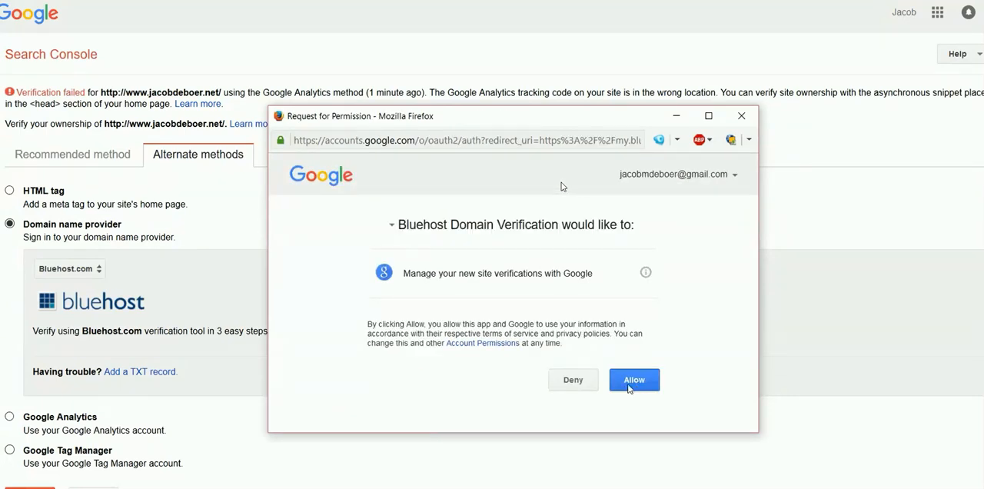
left_click(634, 379)
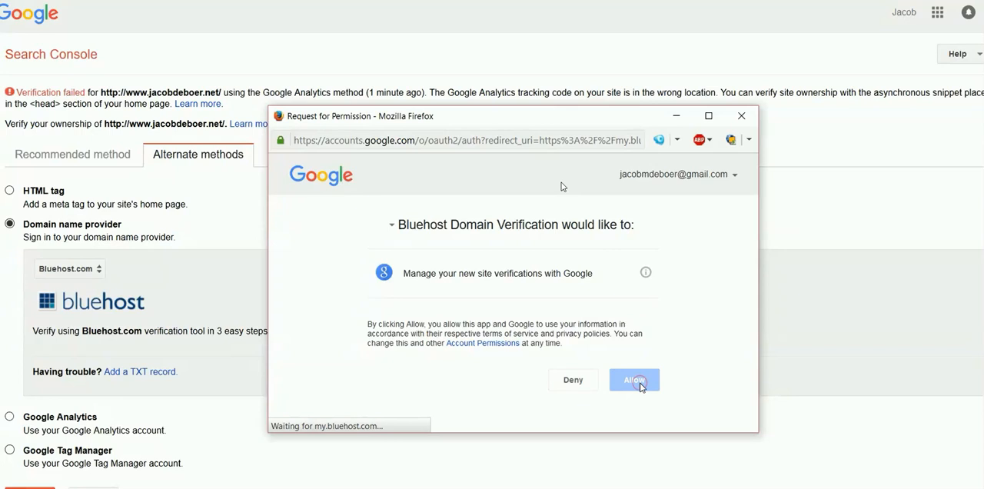
left_click(634, 380)
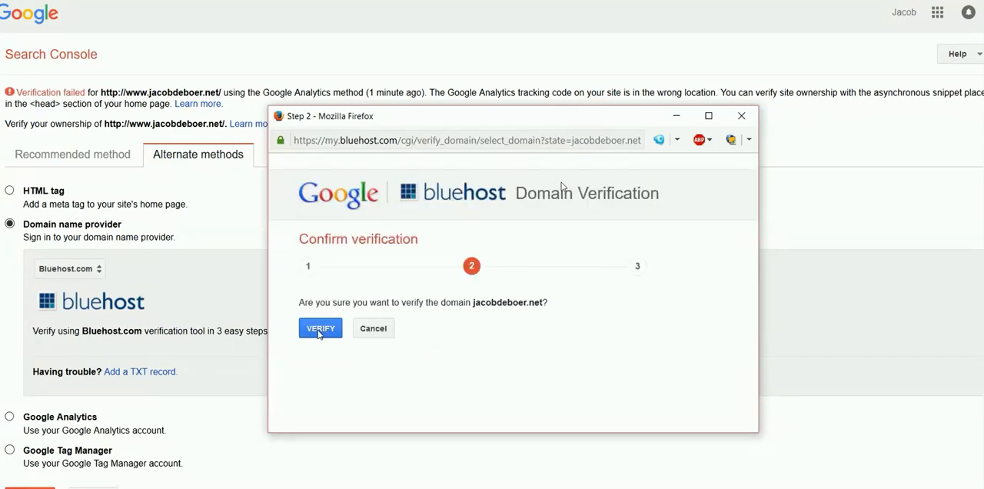
left_click(320, 329)
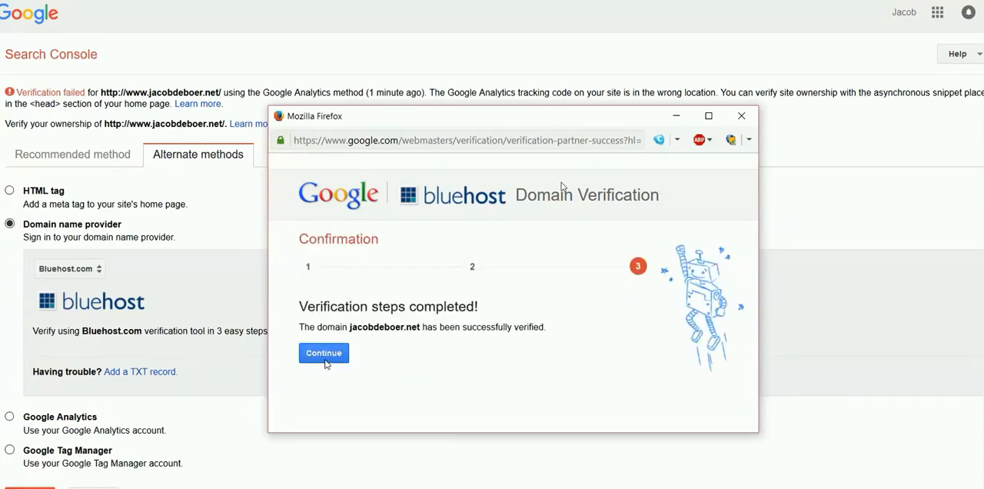
left_click(323, 353)
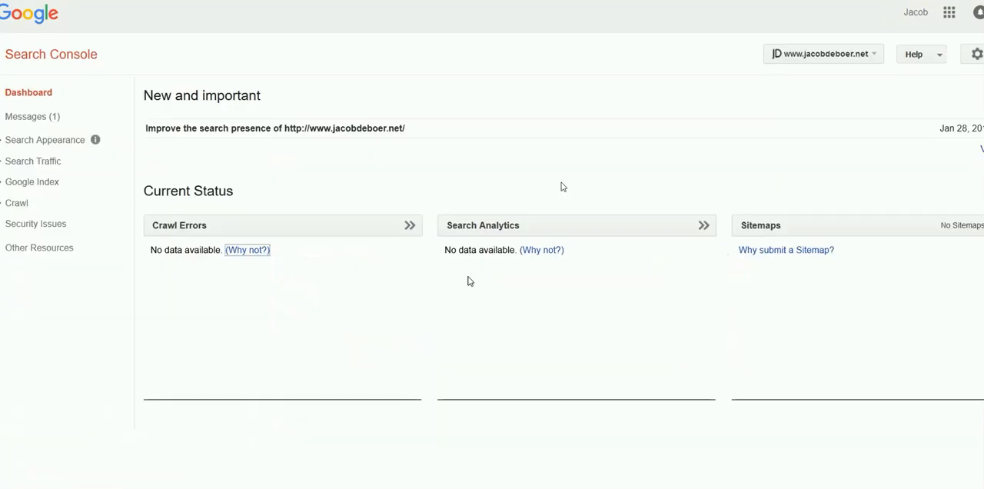
mouse_move(758, 86)
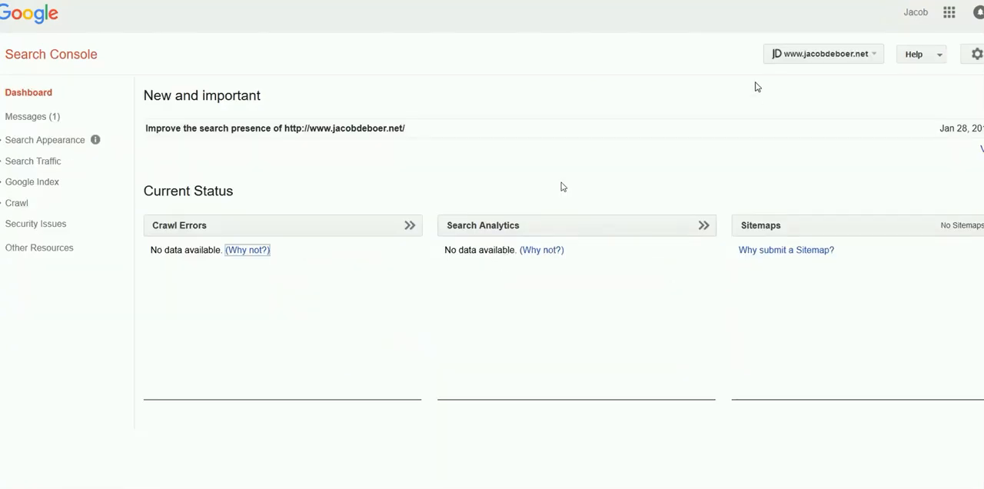
mouse_move(780, 53)
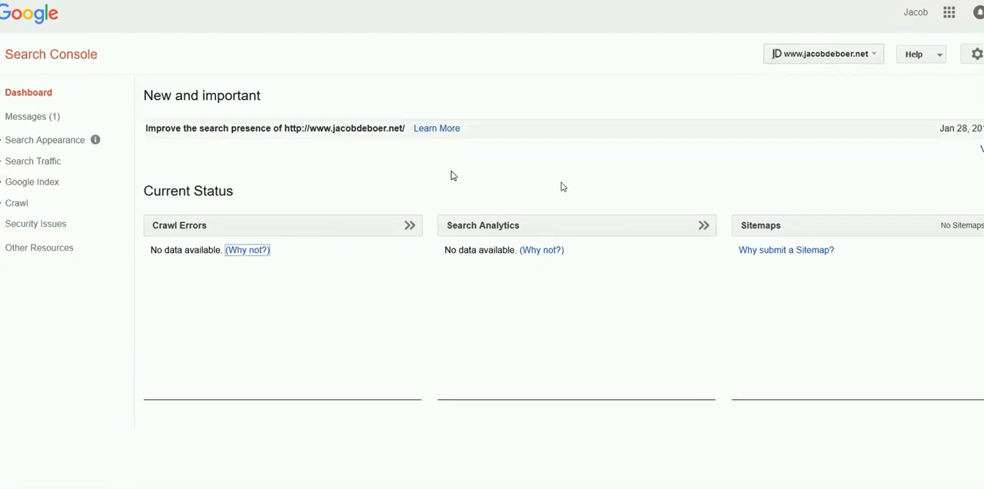
mouse_move(223, 271)
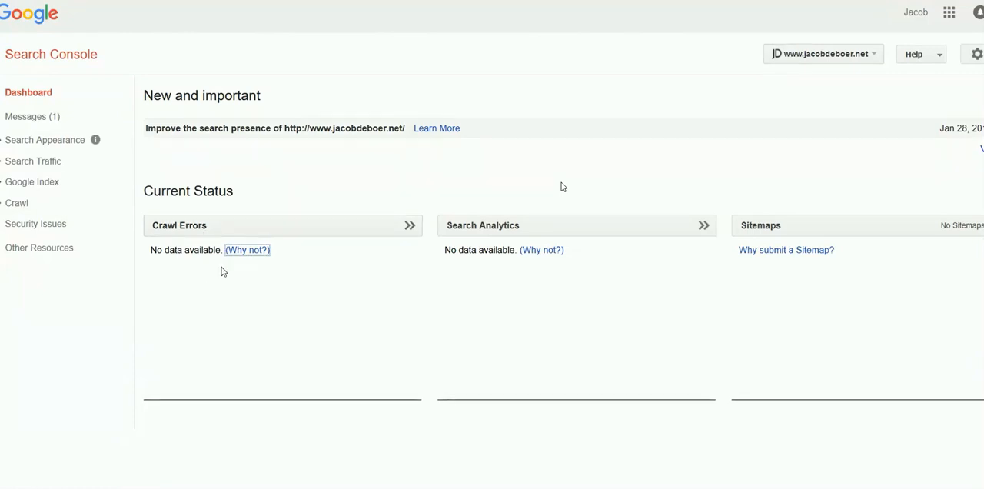
mouse_move(589, 183)
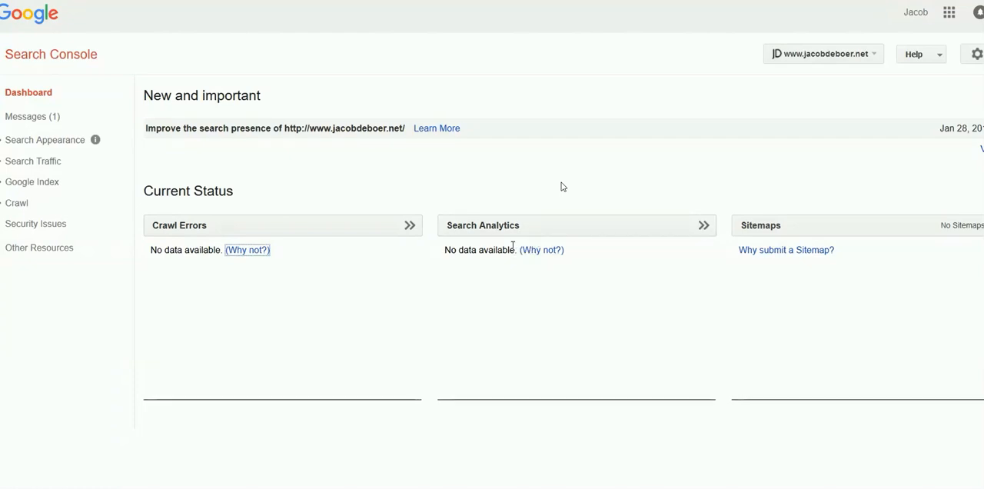
mouse_move(529, 267)
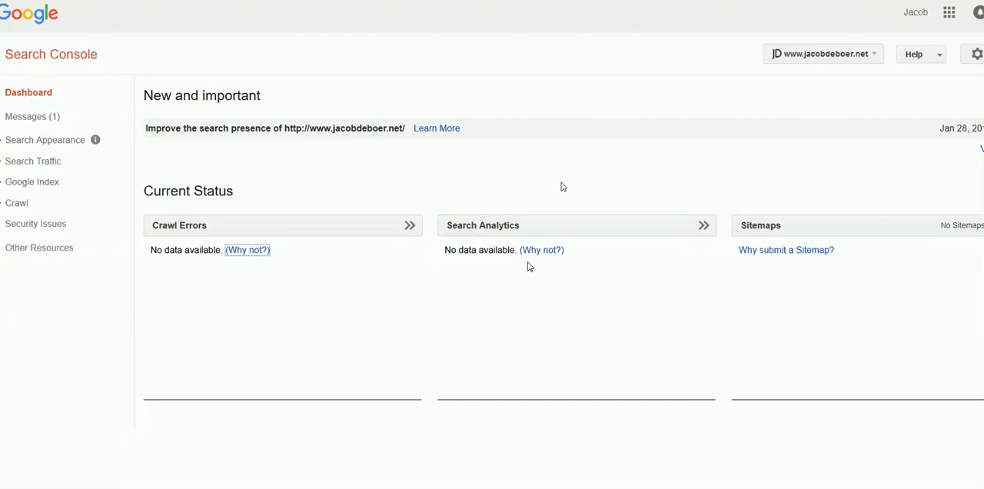
mouse_move(541, 269)
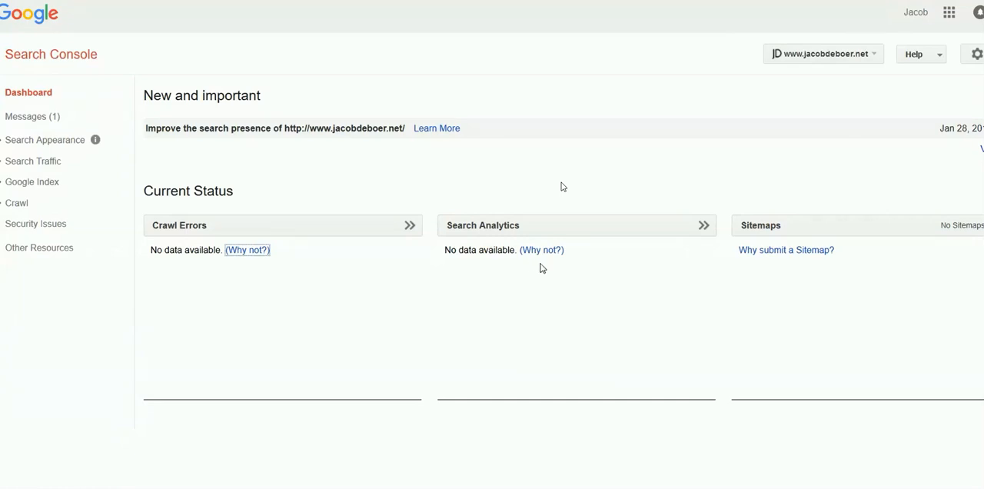
mouse_move(755, 230)
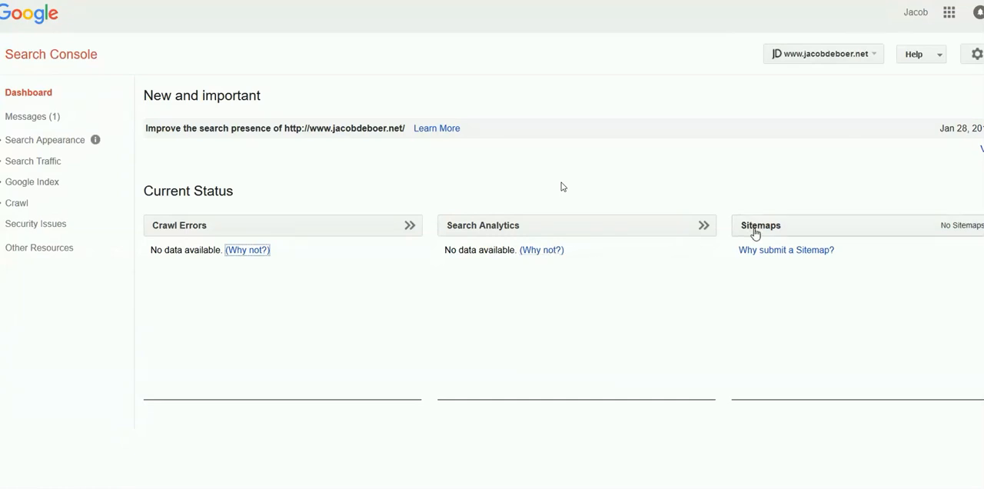